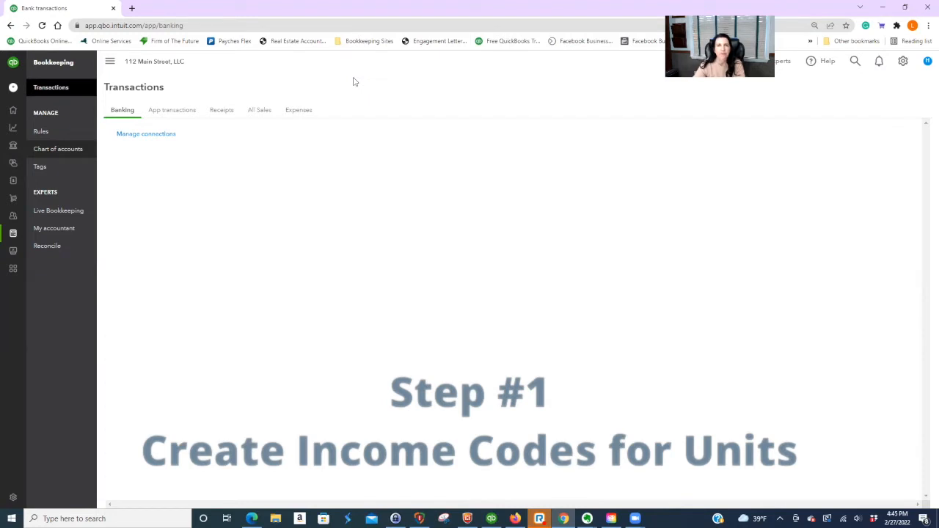
# Show the chart of accounts with per-unit security deposit liability accounts.
pyautogui.click(59, 150)
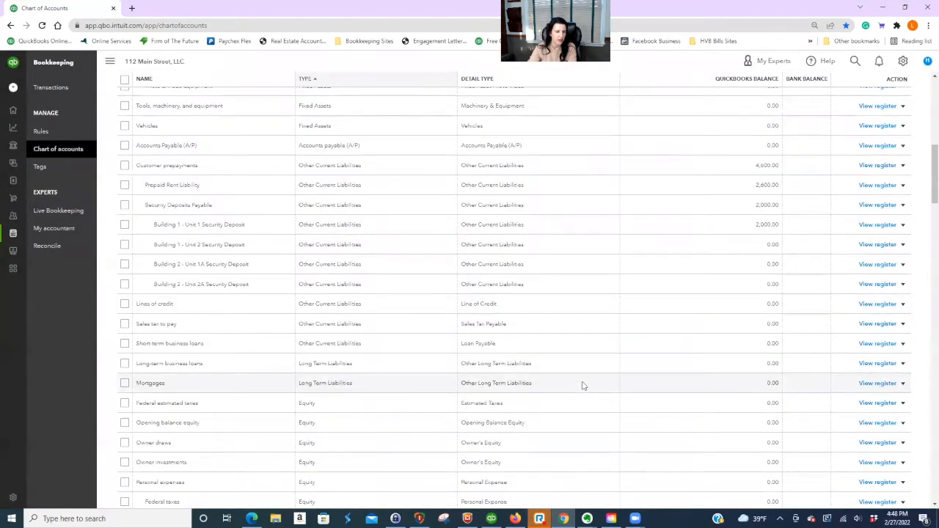
pyautogui.scroll(-3)
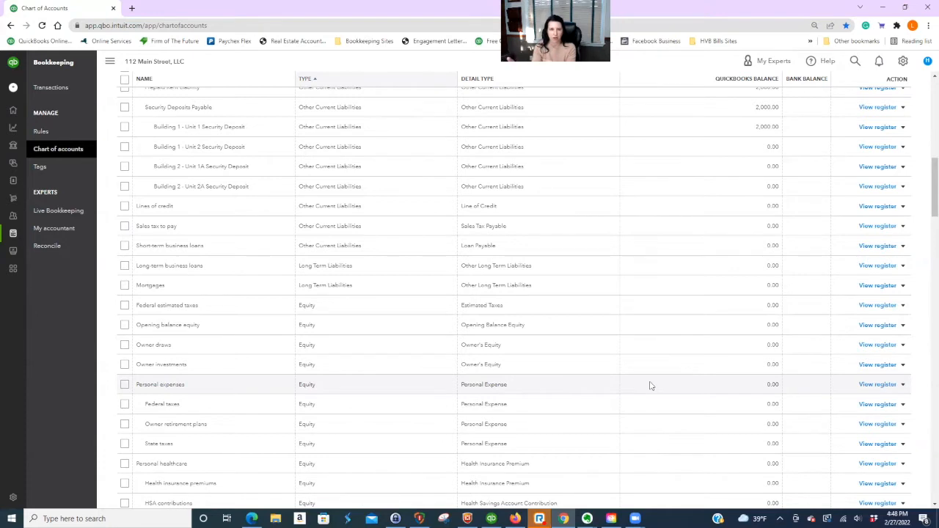
pyautogui.scroll(-3)
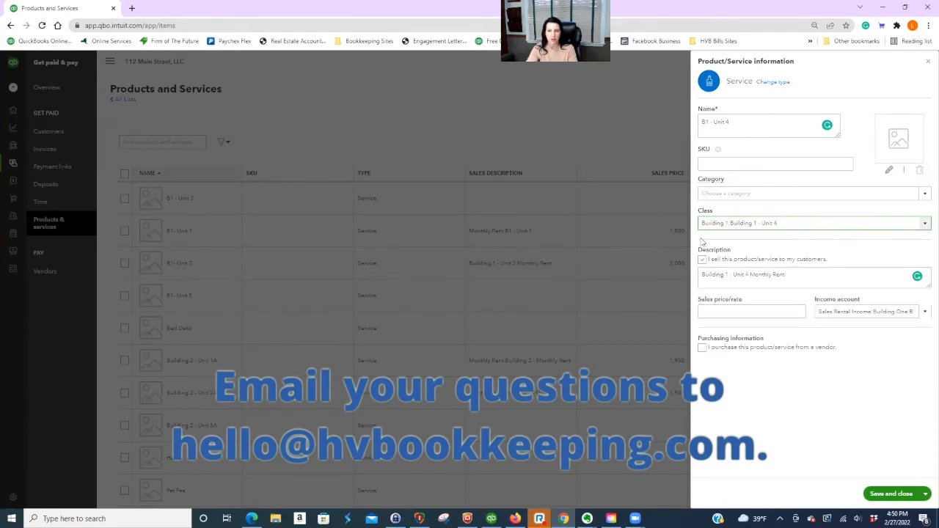
# Save the B1 - Unit 4 item with its class, 'Building 1 - Unit 4 Monthly Rent' description and income account.
pyautogui.click(889, 493)
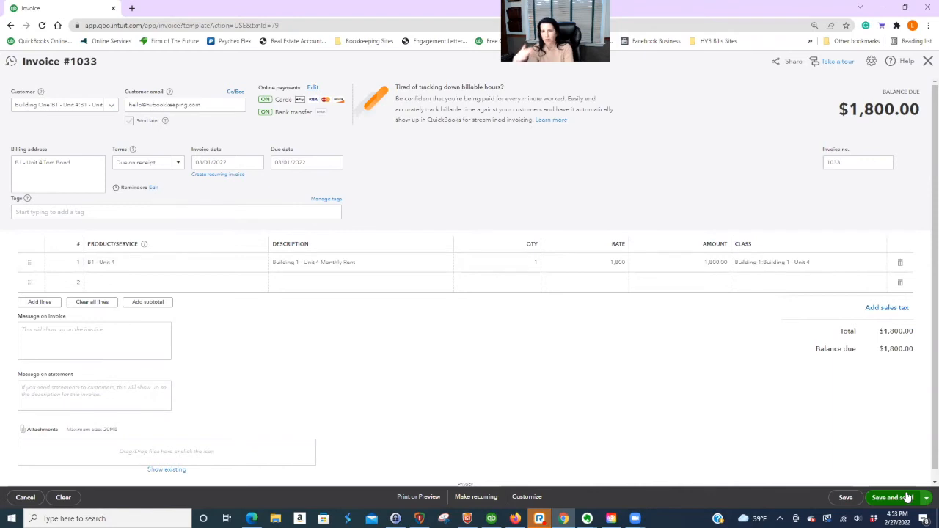
# Save the $1,800.00 invoice and bring up its email preview due 03/01/2022.
pyautogui.click(892, 497)
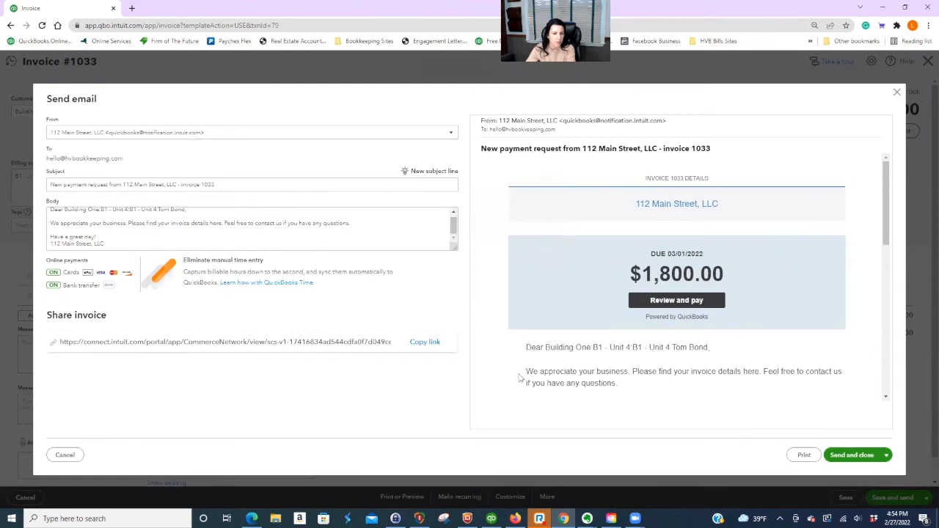